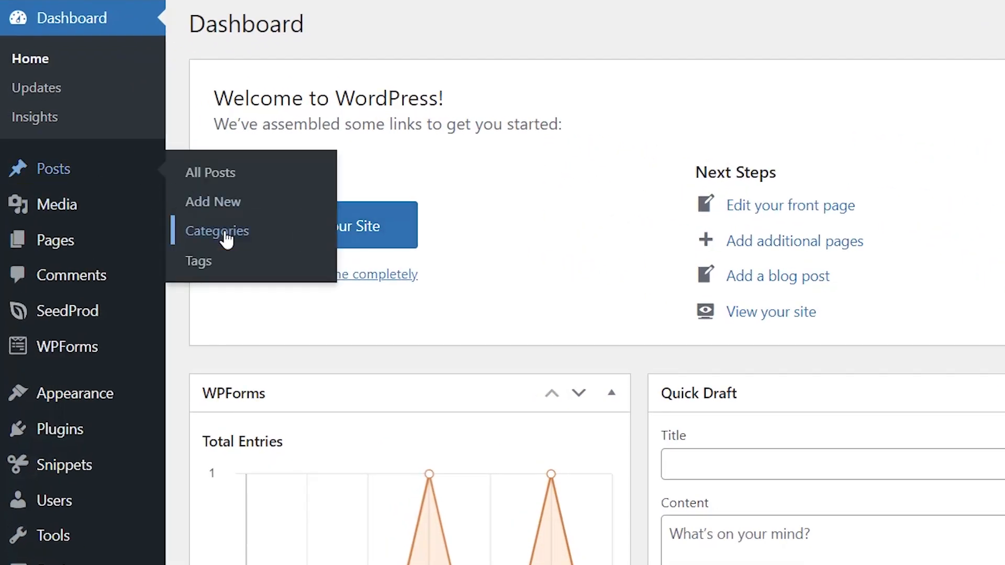
Go to Posts > Categories to list Books, Movies, News and Uncategorized.
click(217, 231)
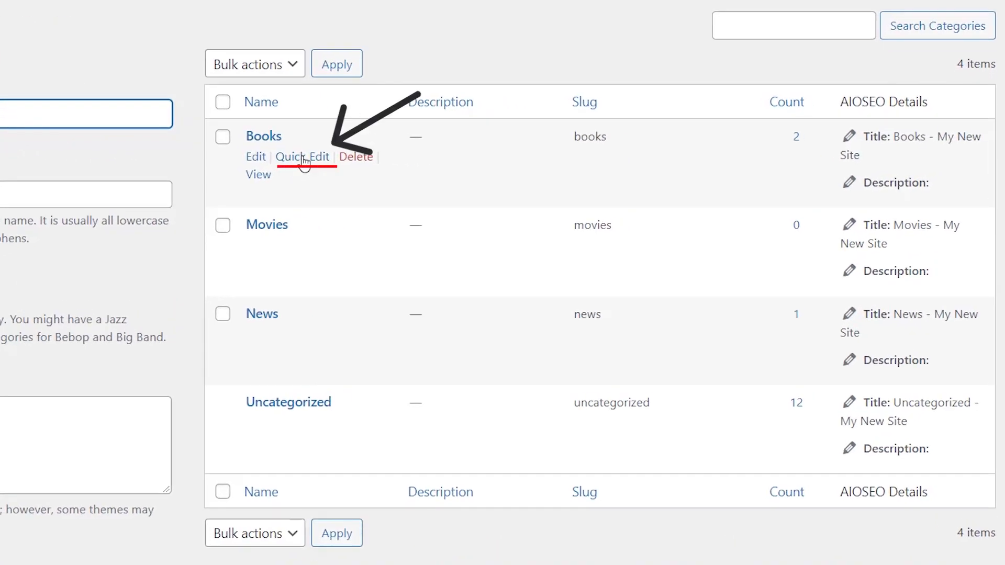
Quick-edit the Books category name to 'Ebooks', keeping slug books.
click(302, 157)
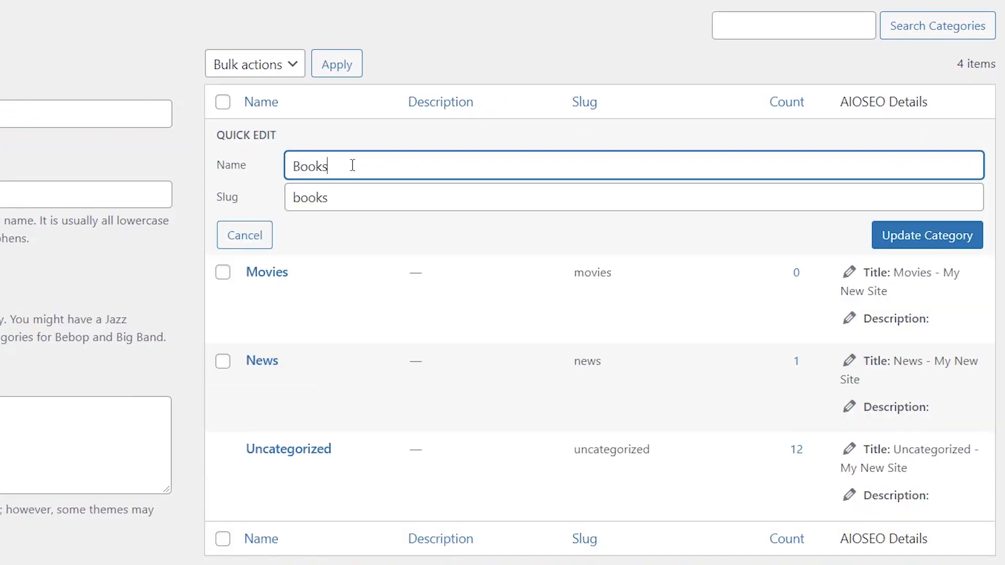
double_click(310, 166)
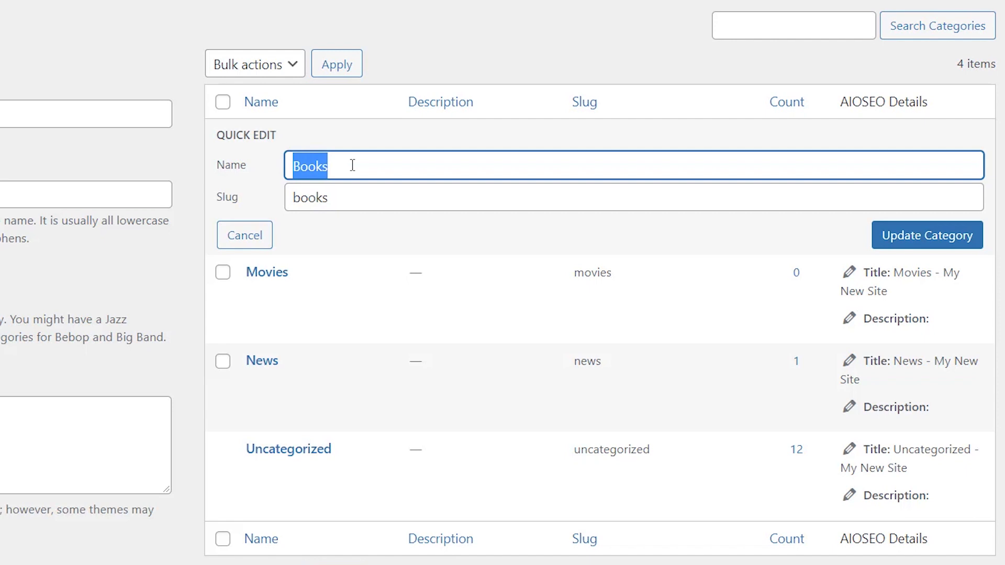
text(Ebooks)
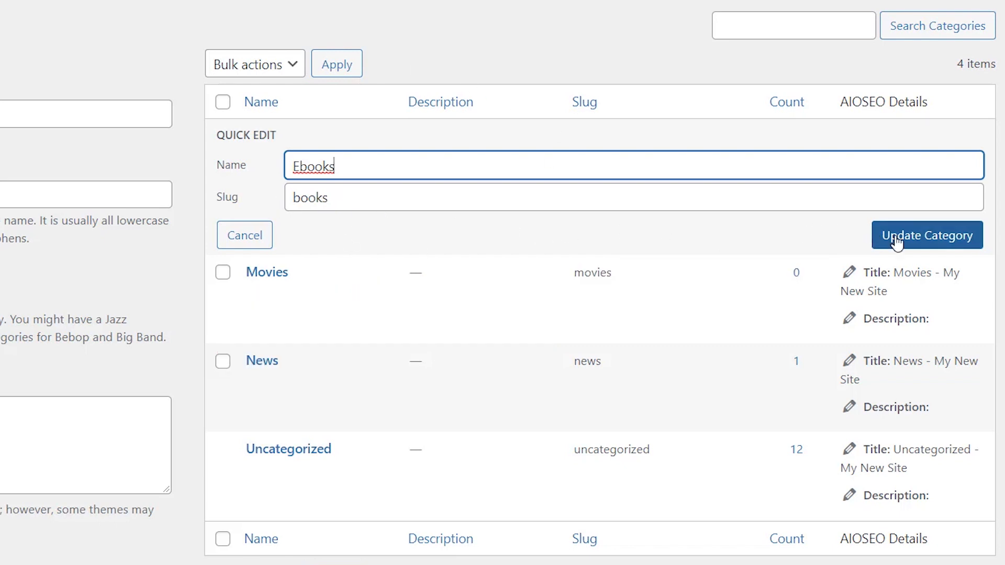
click(926, 236)
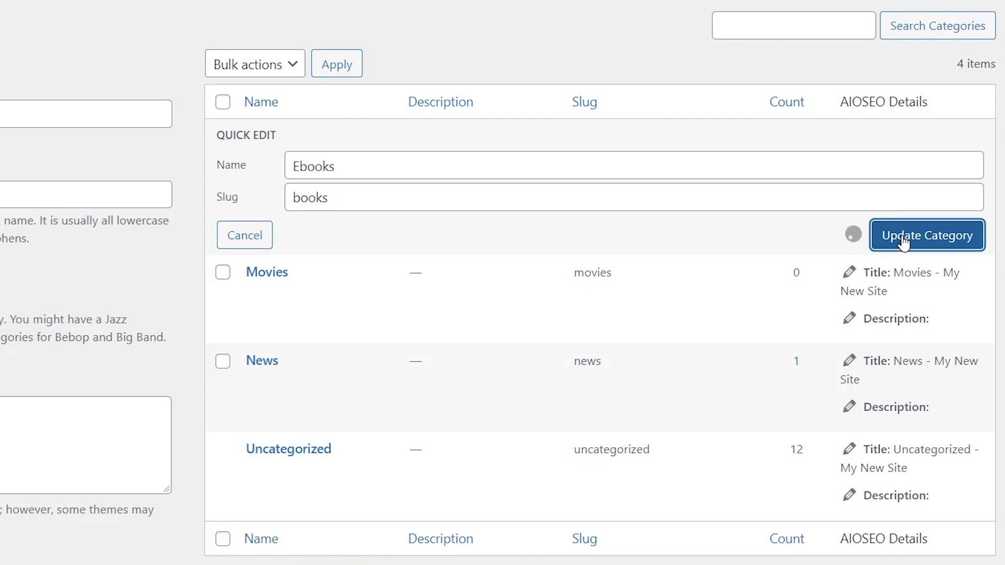
click(927, 235)
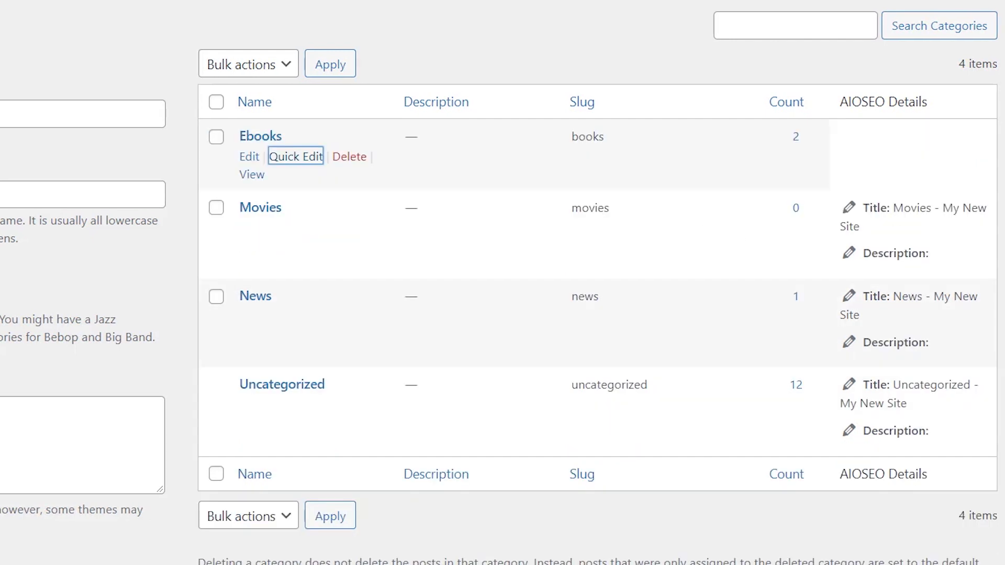
mouse_move(246, 148)
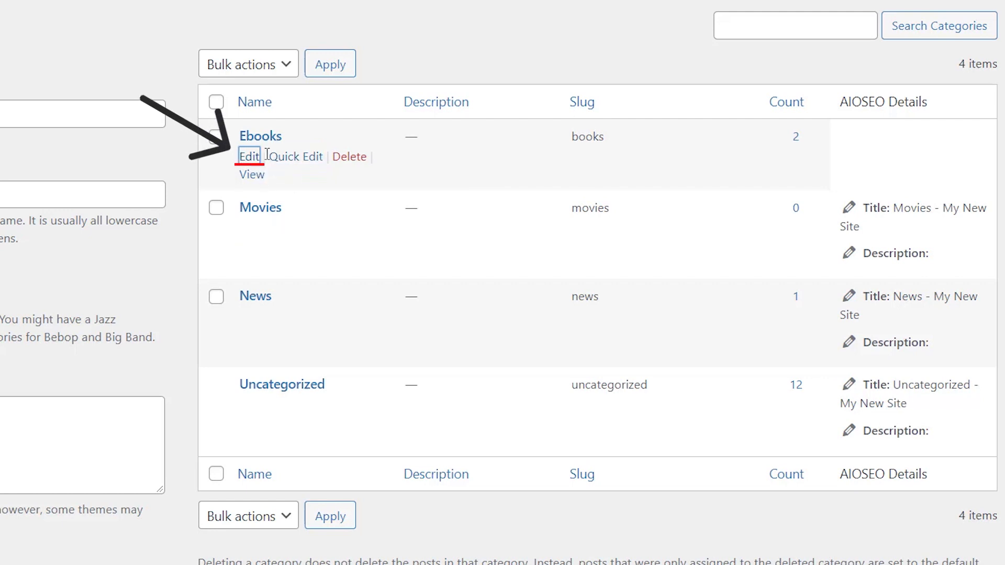
Open the Edit Category page for Ebooks.
click(249, 156)
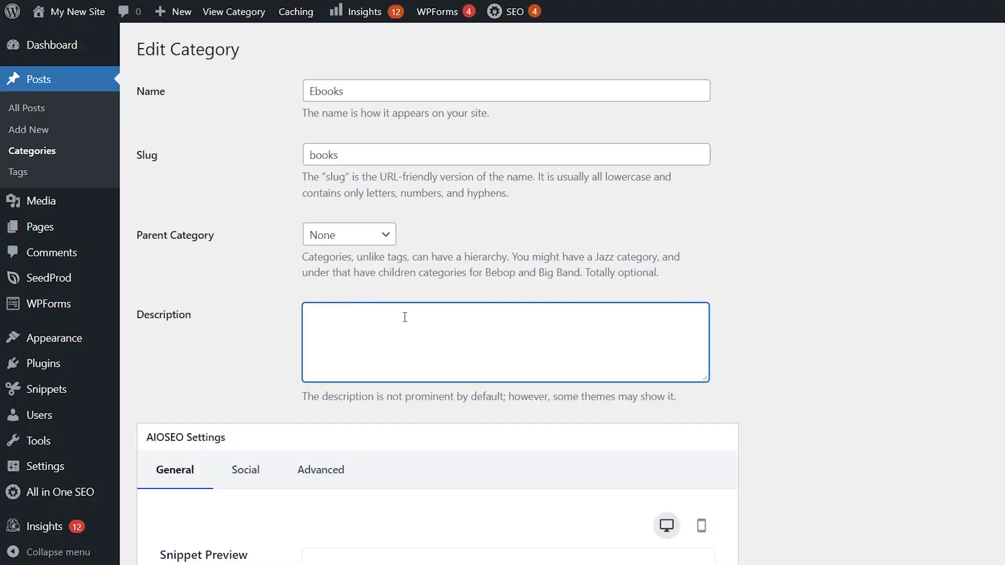
Enter the description 'Ebooks for all book lovers' and update the category.
text(Ebooks for all book lovers)
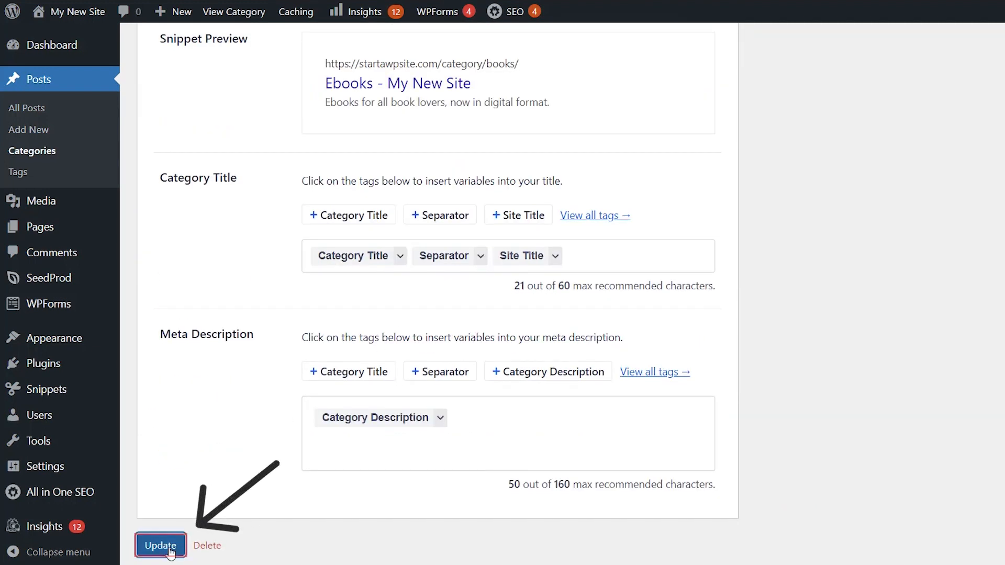
click(161, 546)
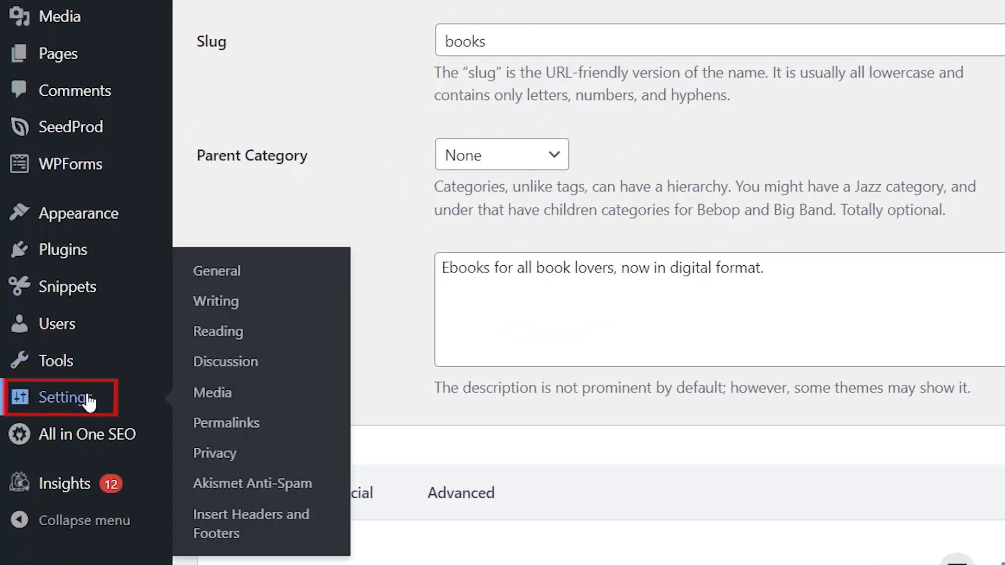
Open Settings > Permalinks and place the cursor in the Category base field.
click(226, 423)
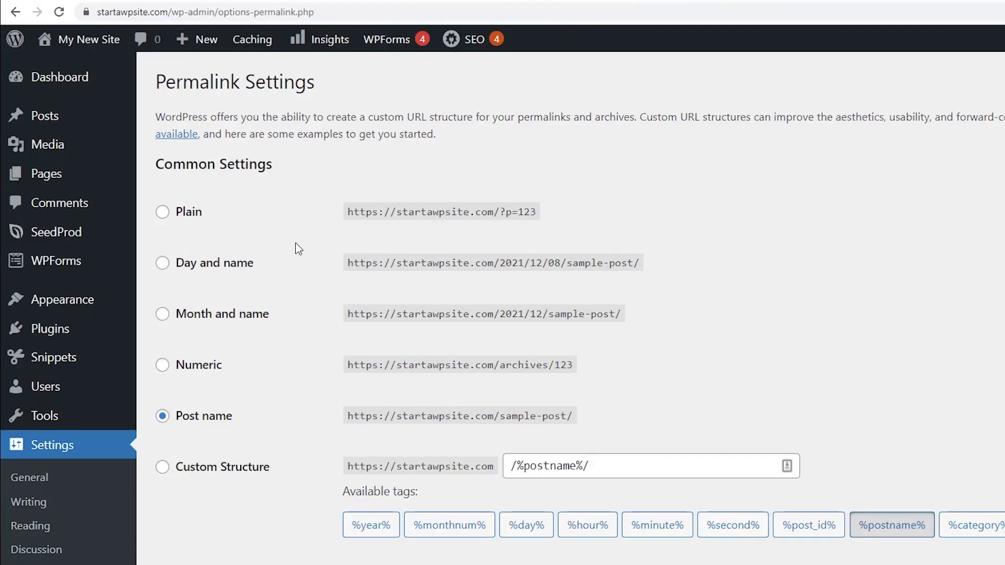
scroll(down, 3)
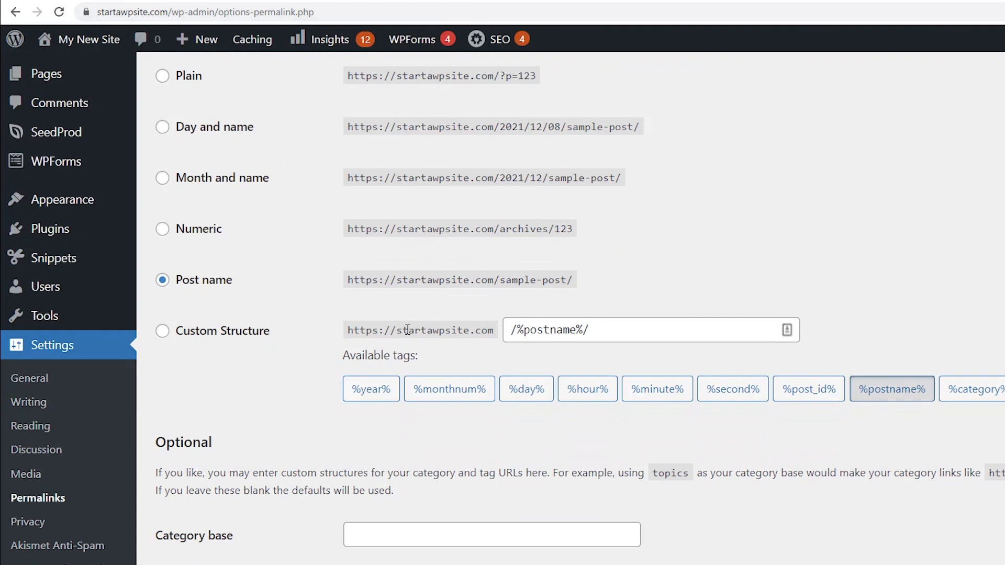
scroll(down, 3)
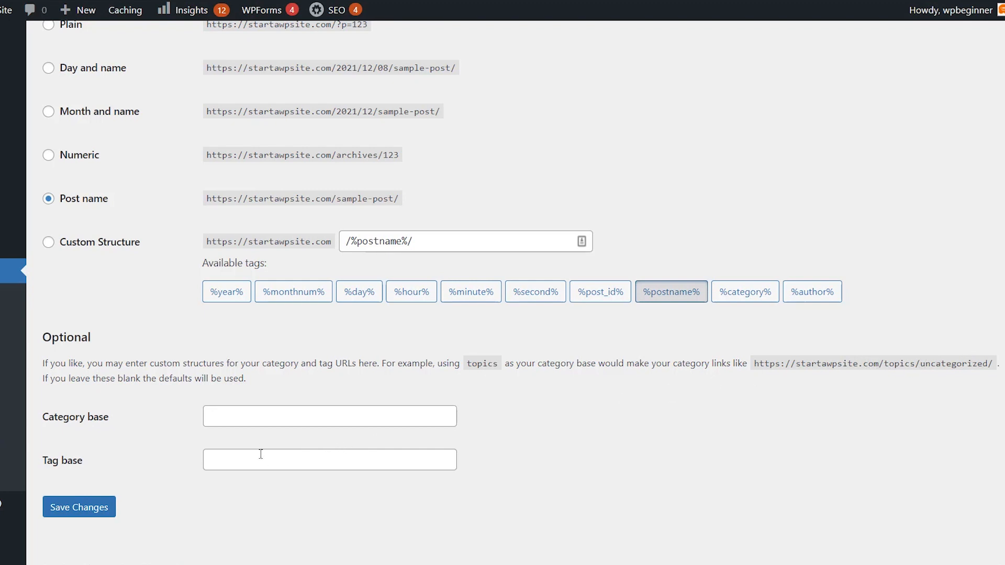
click(330, 415)
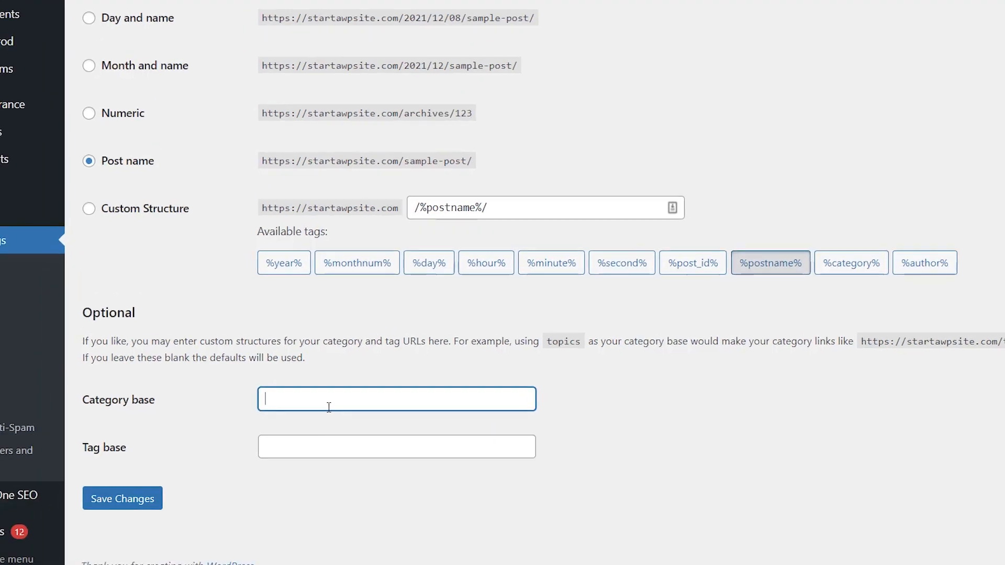